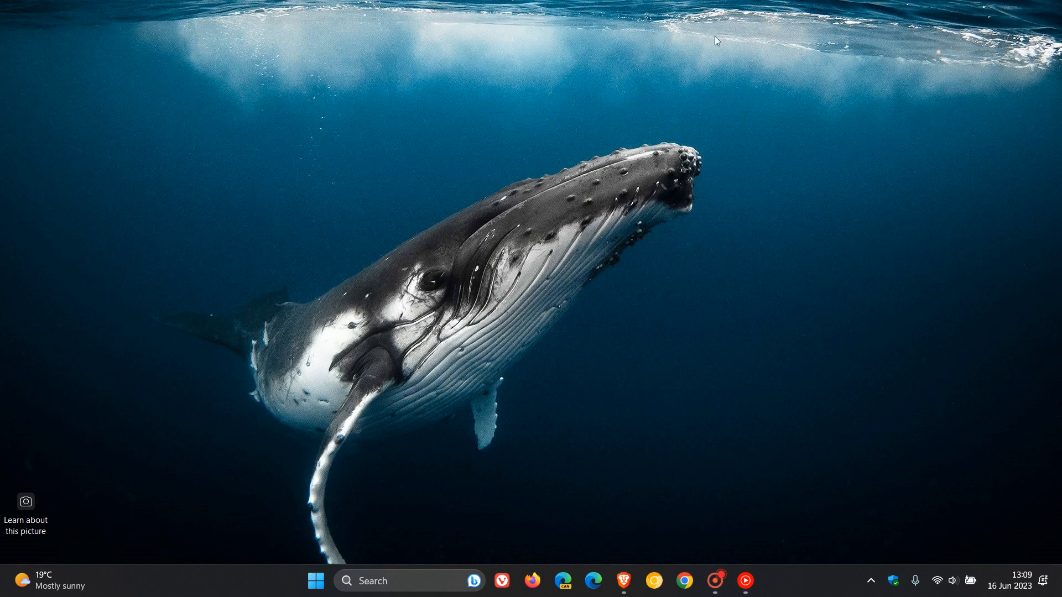
mouse_move(736, 282)
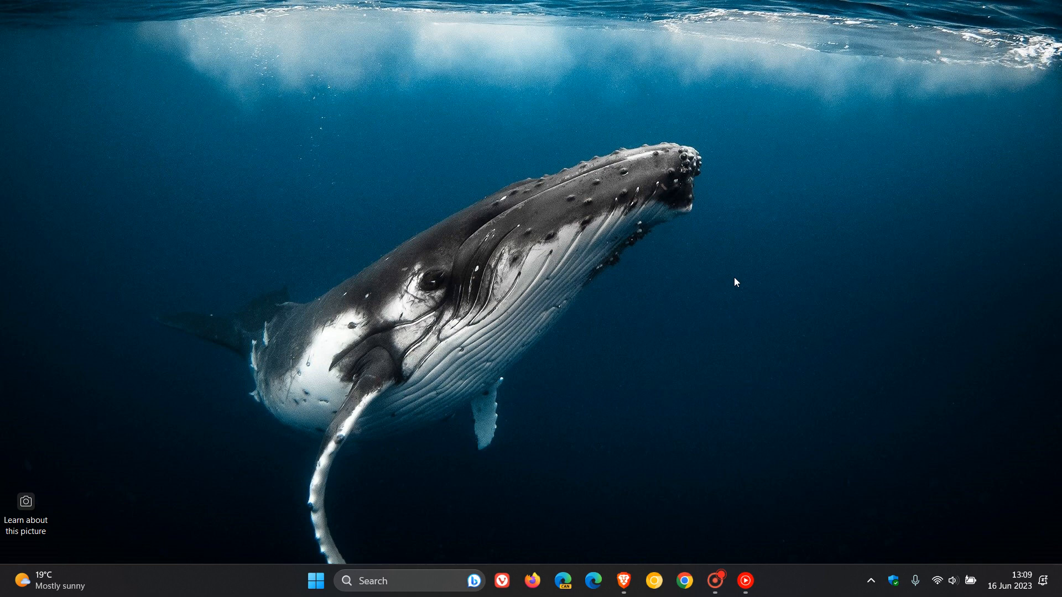
mouse_move(714, 266)
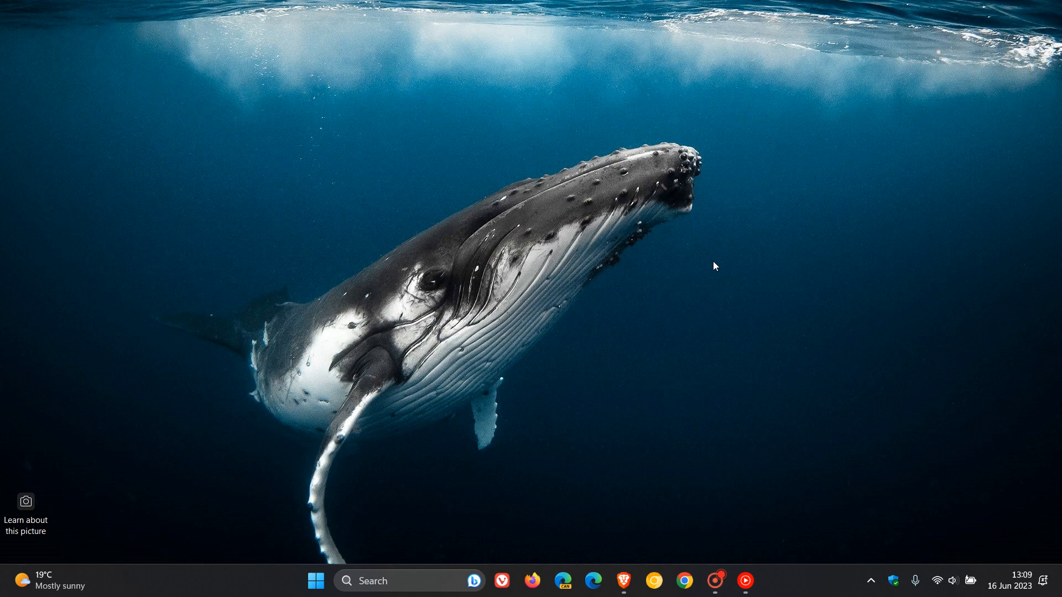
mouse_move(664, 267)
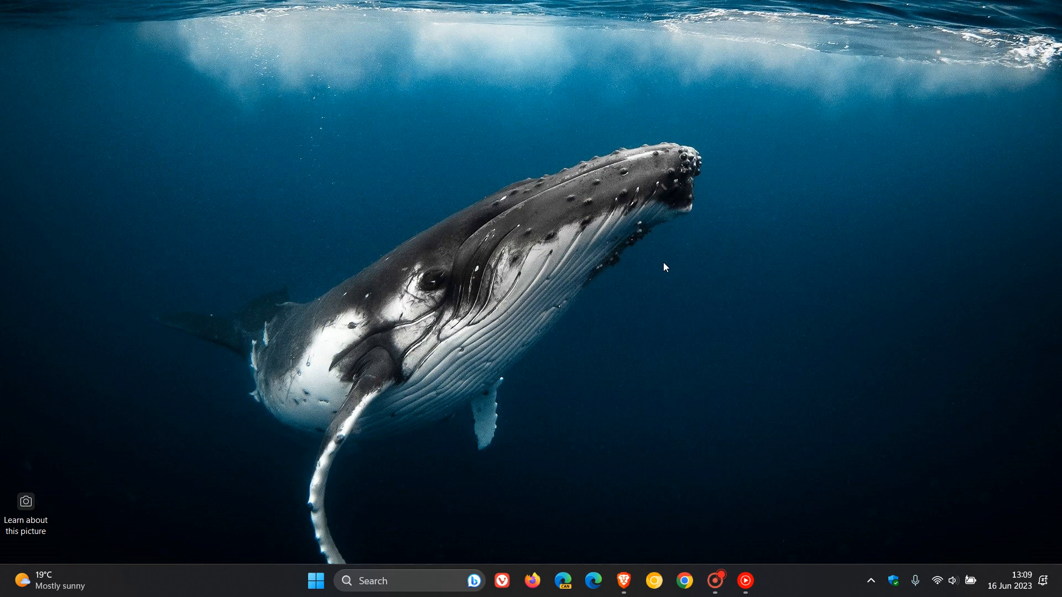
mouse_move(1038, 567)
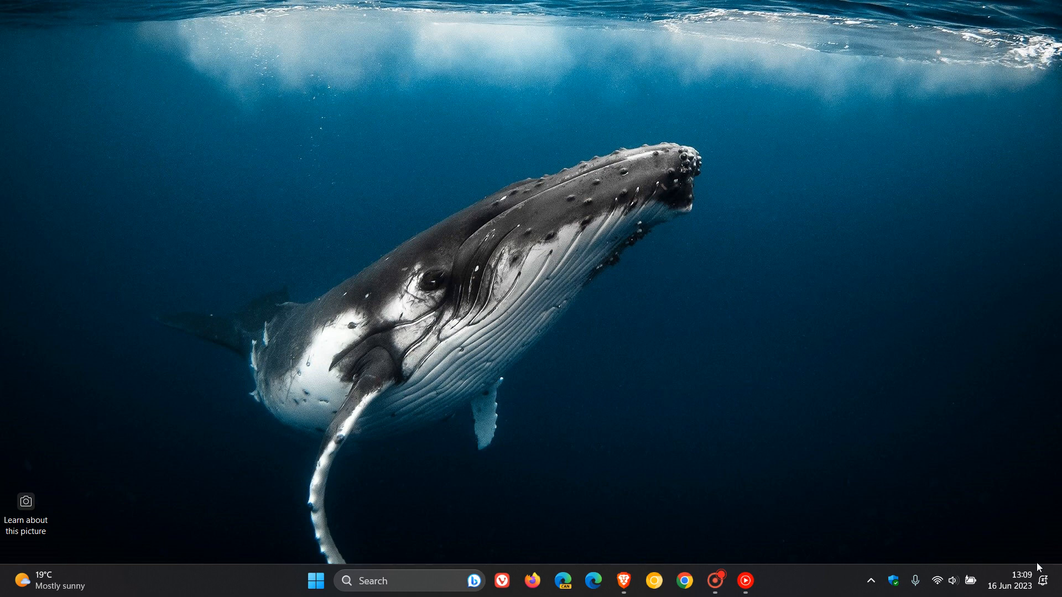
Step: Show the June 2023 calendar and notifications panel from the taskbar clock
left_click(1010, 580)
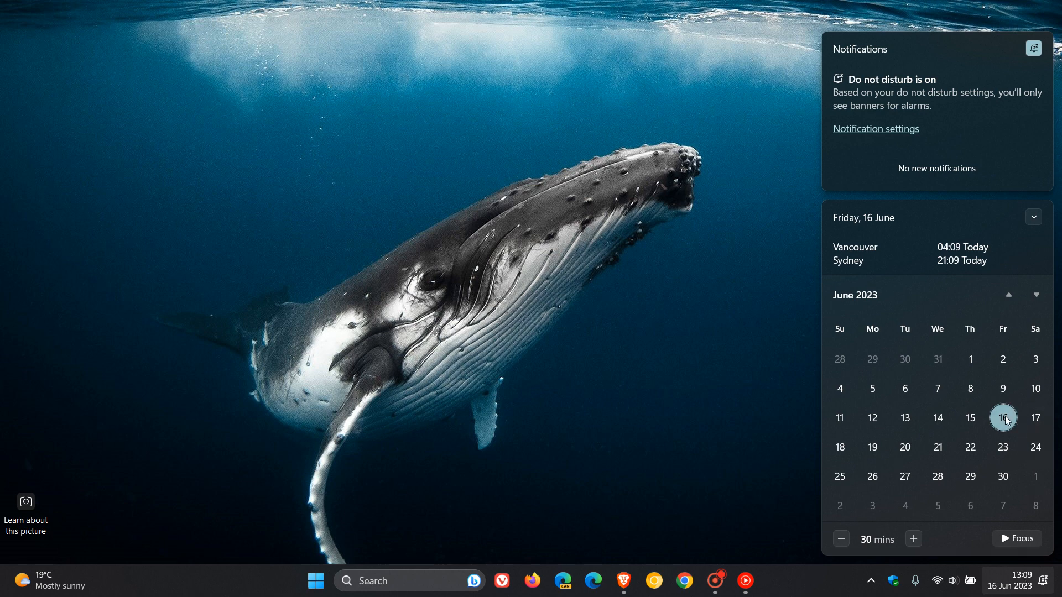
mouse_move(941, 477)
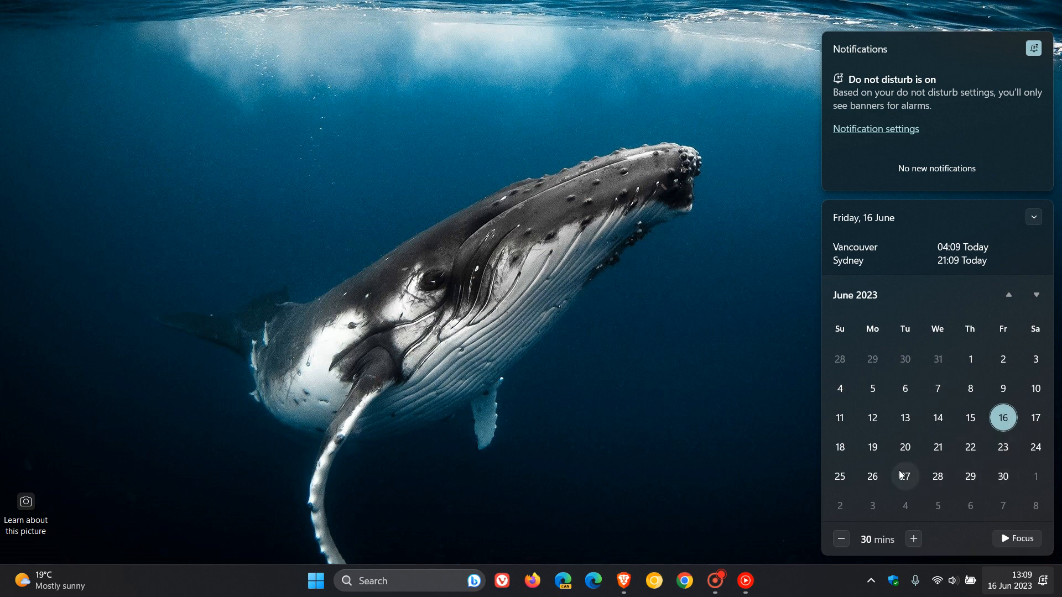
mouse_move(905, 486)
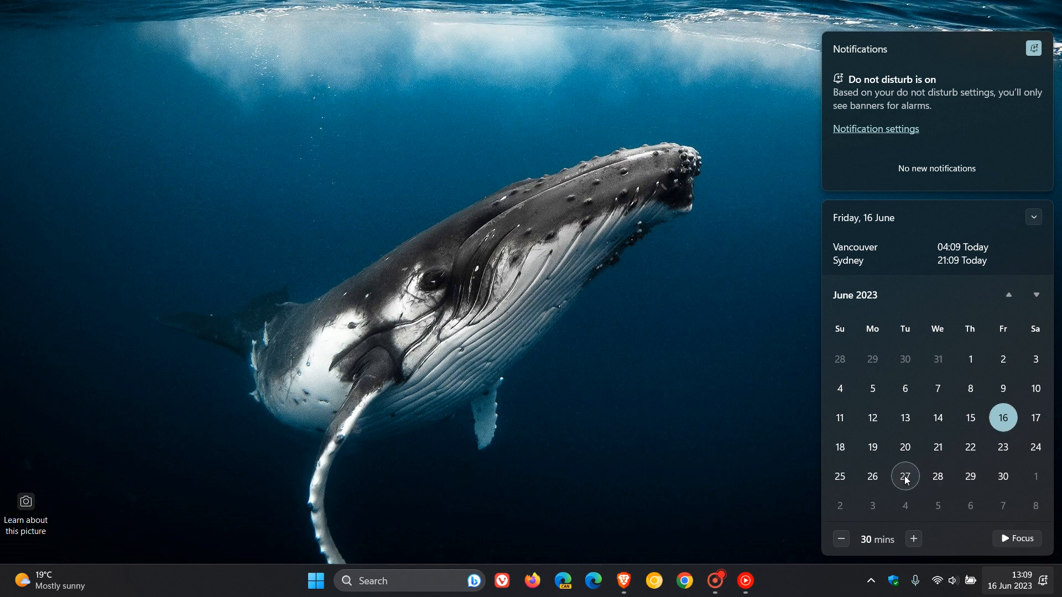
mouse_move(949, 458)
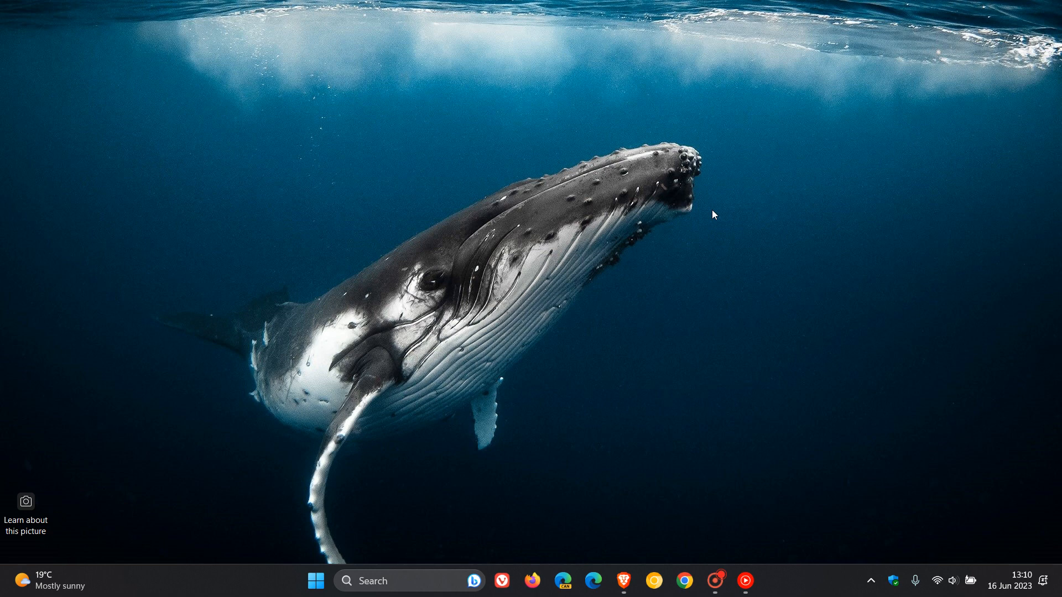
mouse_move(332, 576)
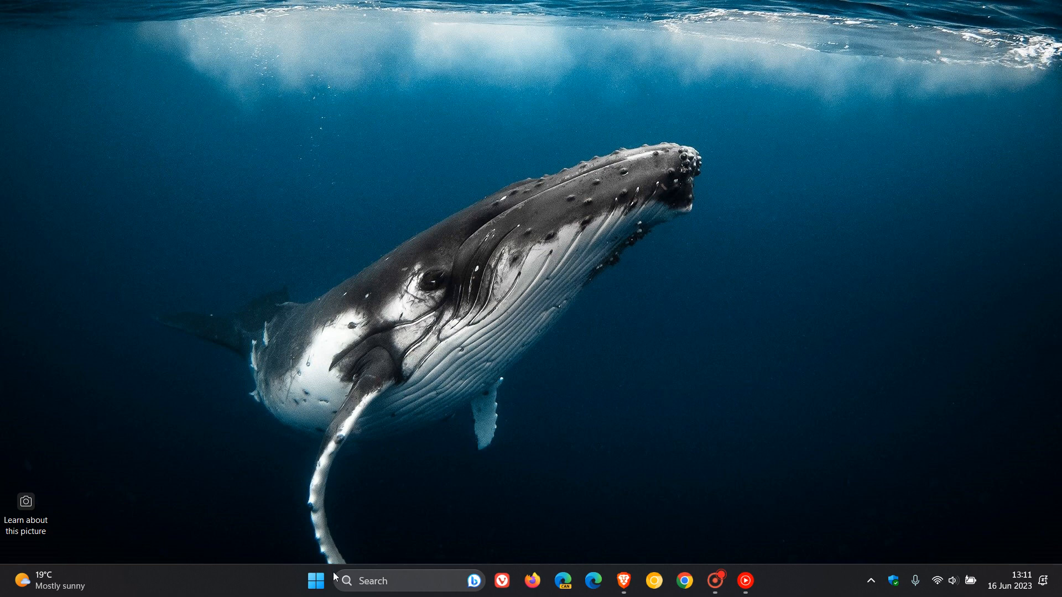
Step: Open the Windows Tools folder and select Task Scheduler among its 29 utilities
left_click(315, 581)
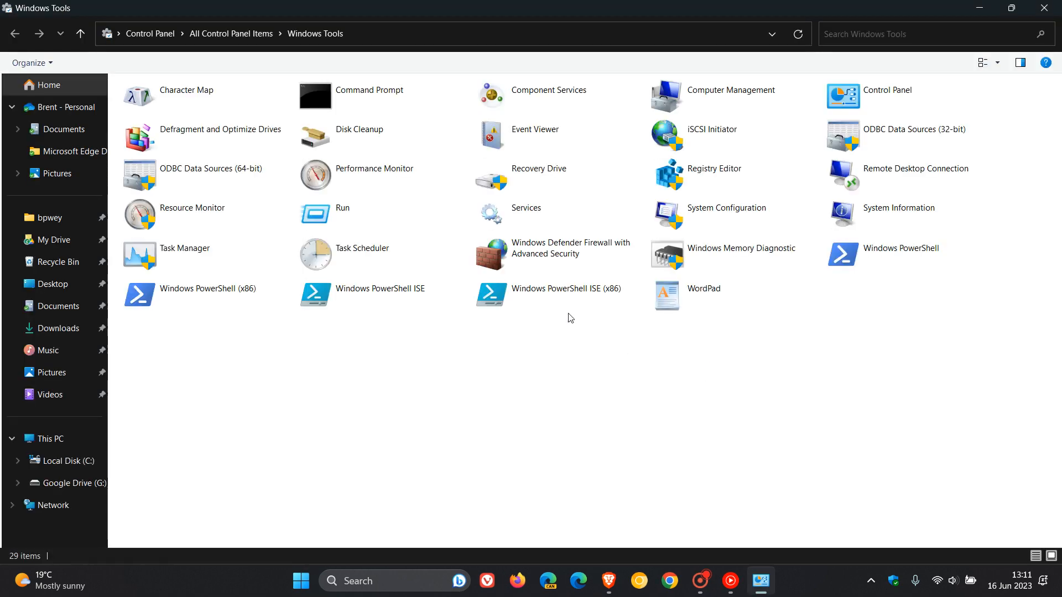
left_click(362, 248)
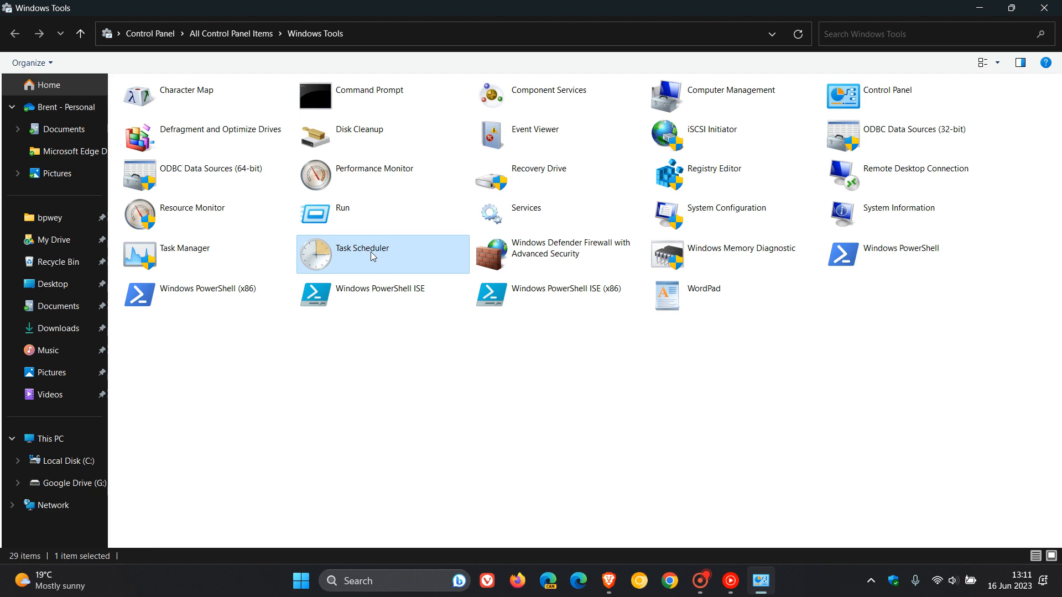
double_click(362, 248)
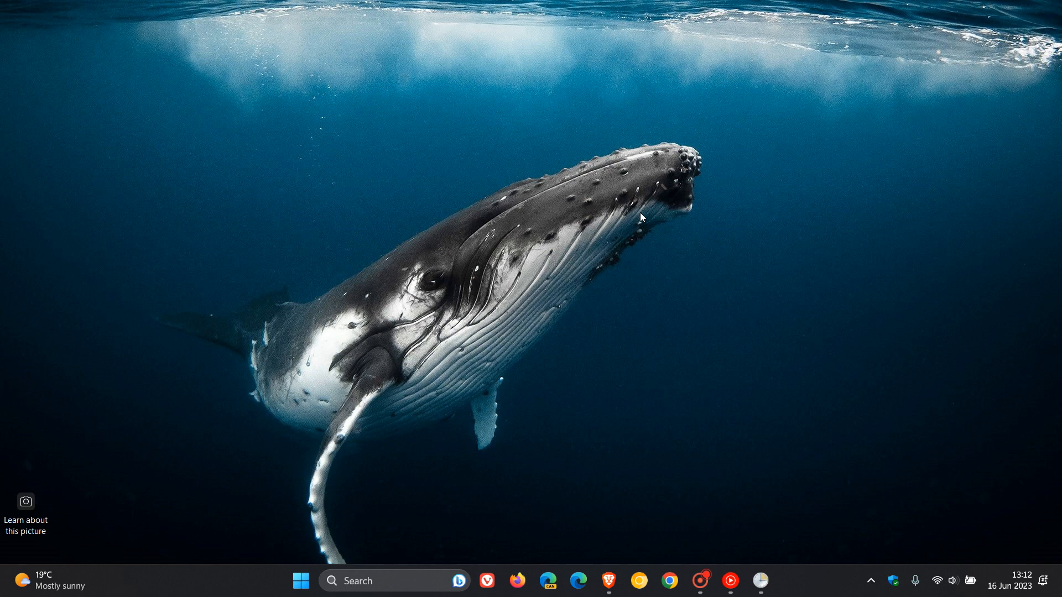
mouse_move(573, 28)
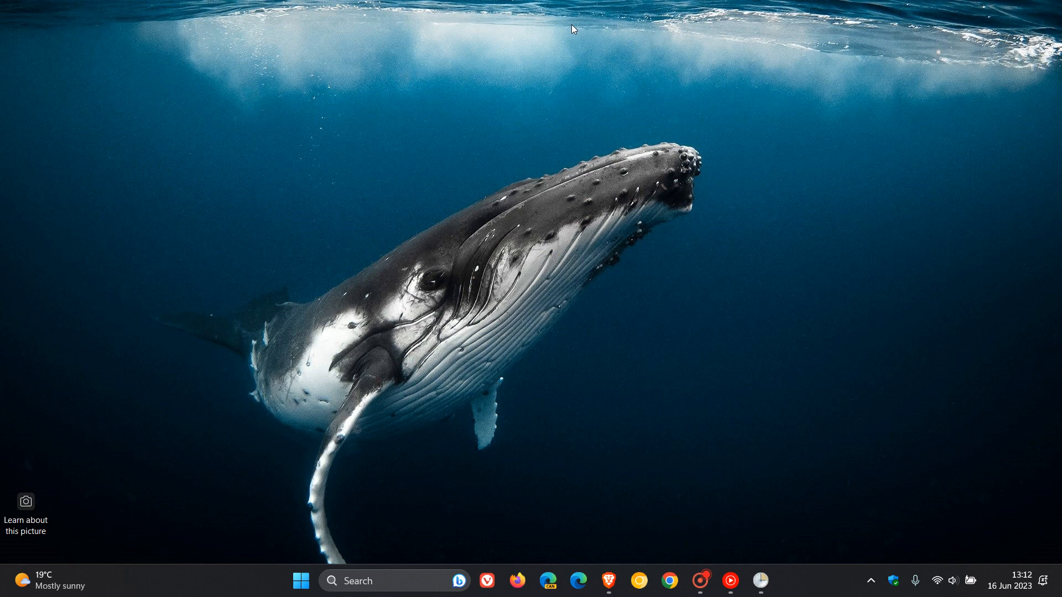
mouse_move(610, 74)
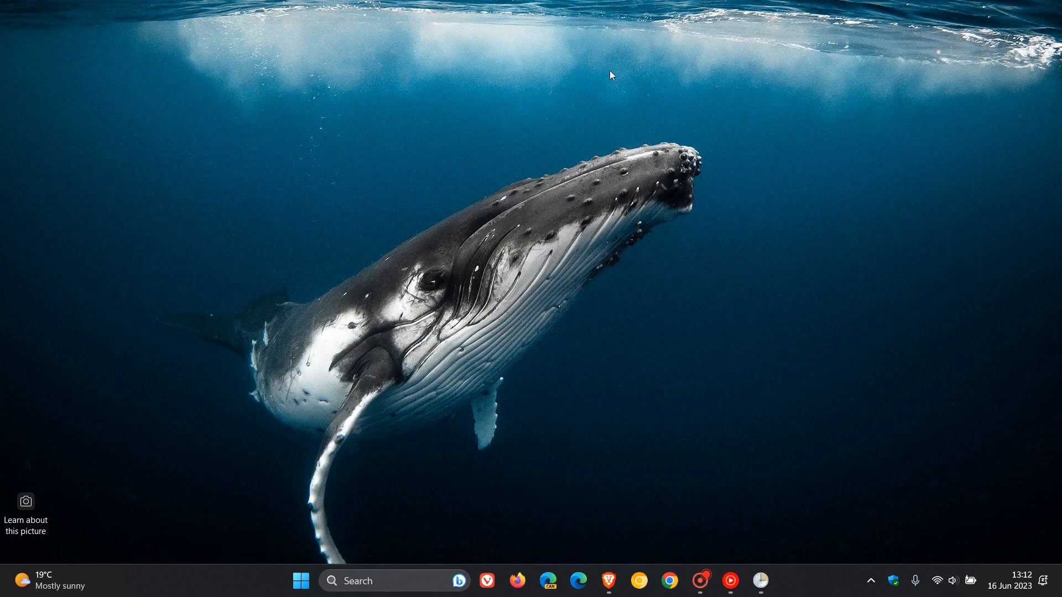